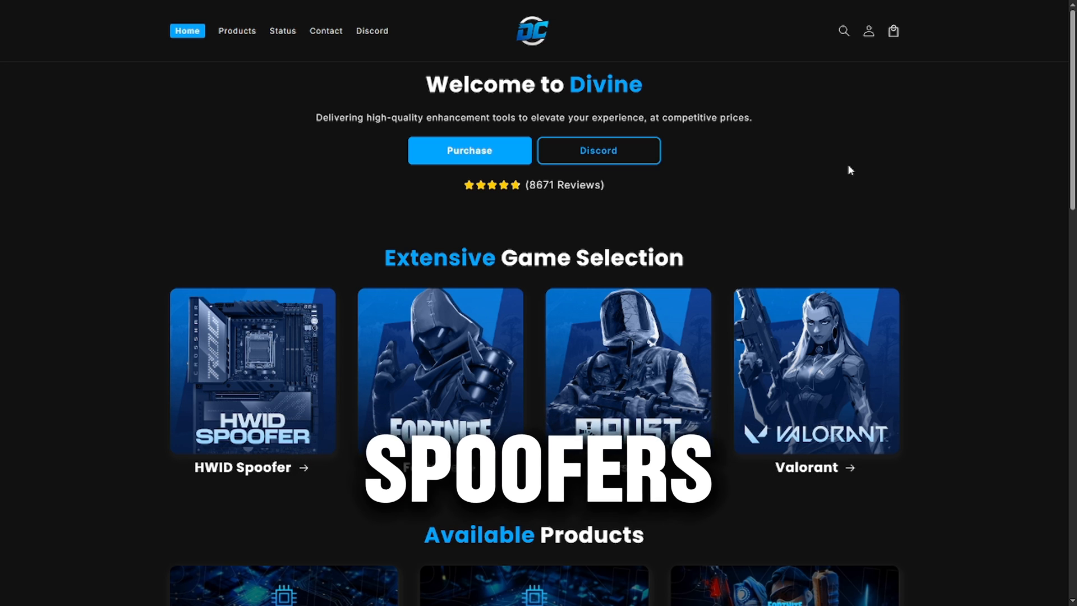
# Scroll down to Available Products and open the Perm HWID Spoofer product card.
pyautogui.scroll(-3)
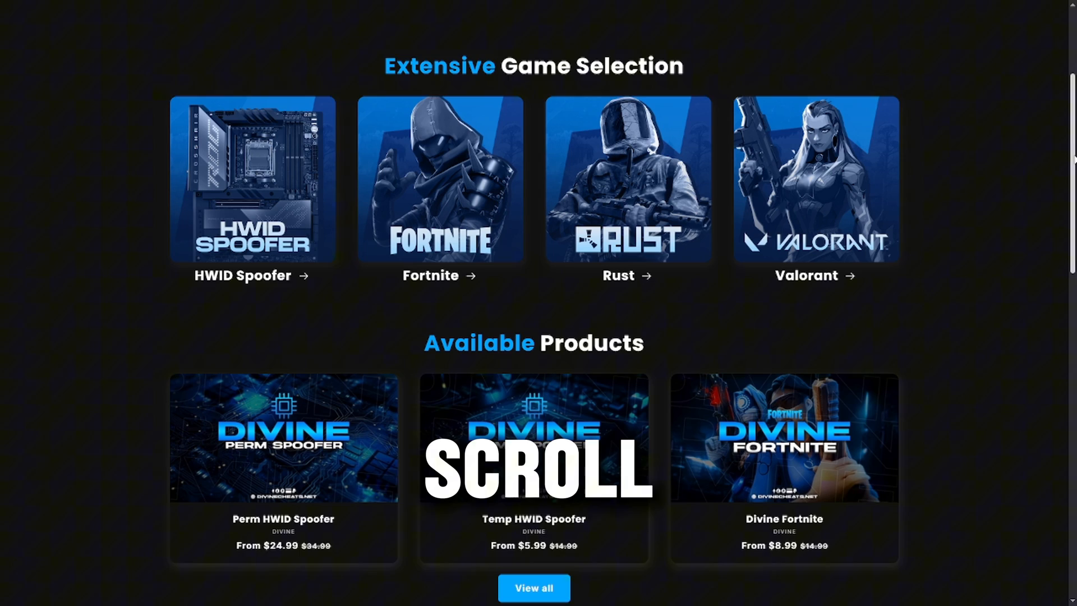
pyautogui.scroll(-3)
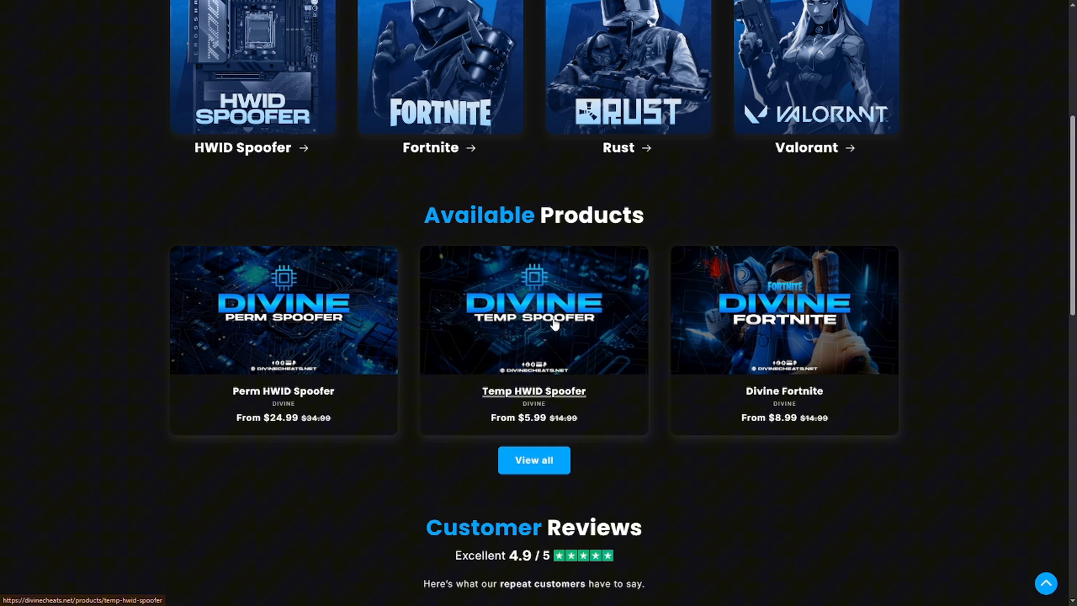
pyautogui.click(283, 310)
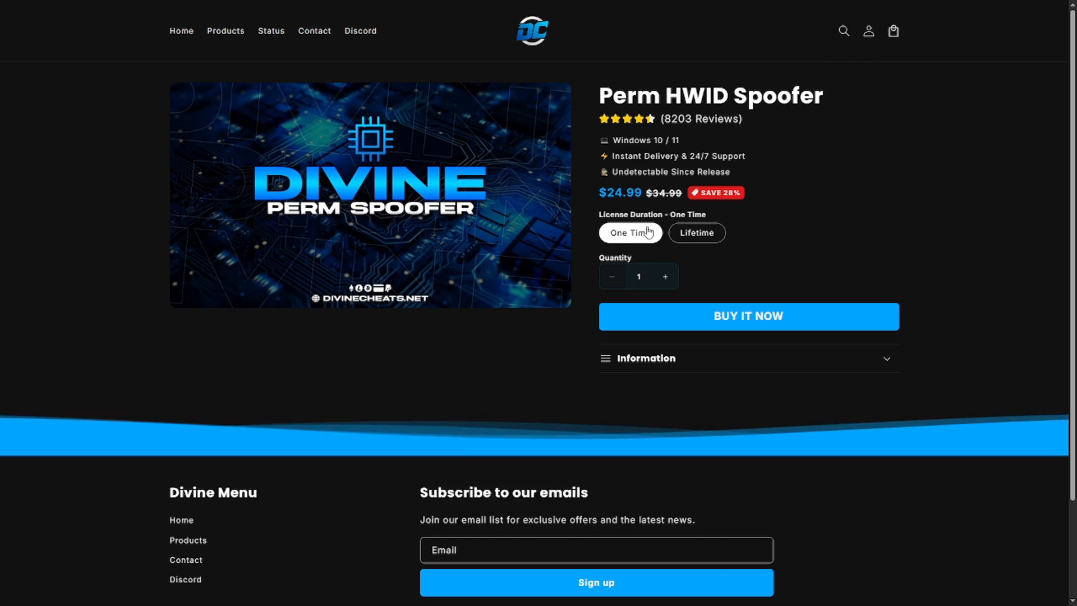
# Compare One Time and Lifetime pricing, keep Lifetime ($68.88) selected, and start BUY IT NOW.
pyautogui.click(697, 233)
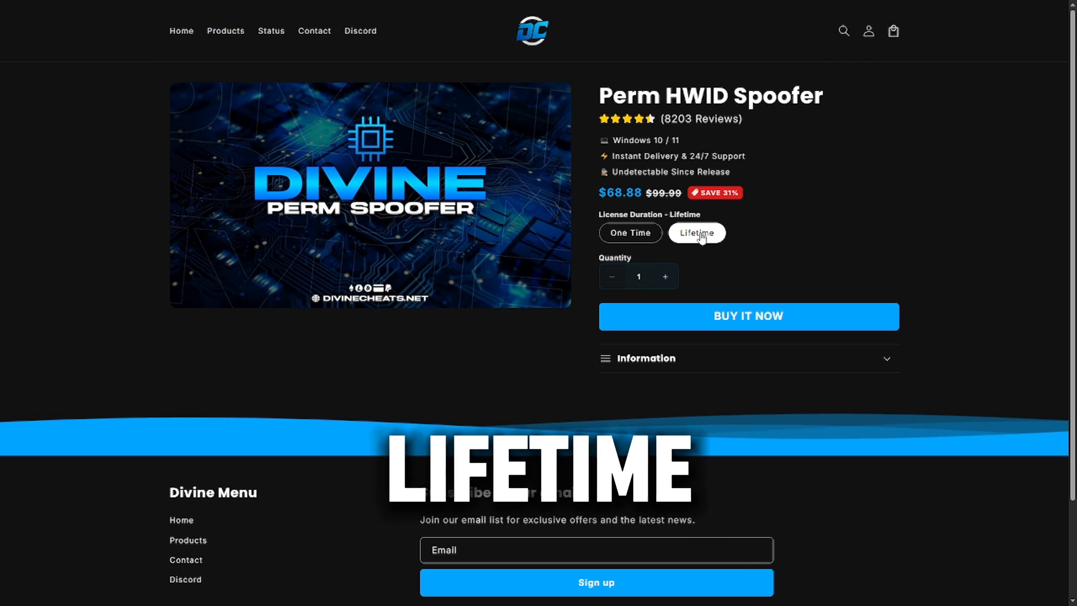
pyautogui.click(630, 233)
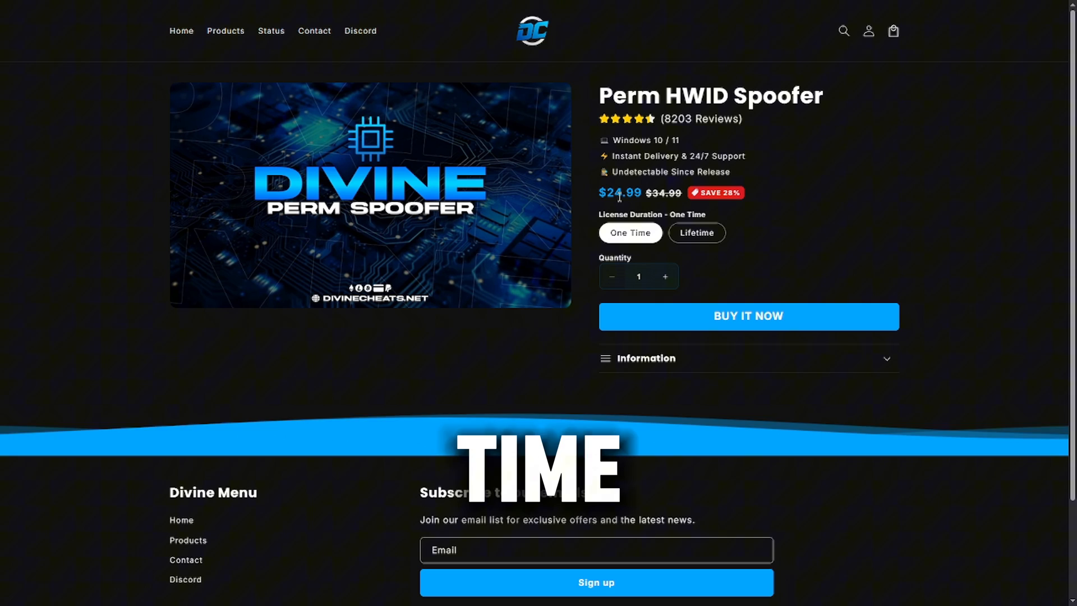
pyautogui.moveTo(664, 221)
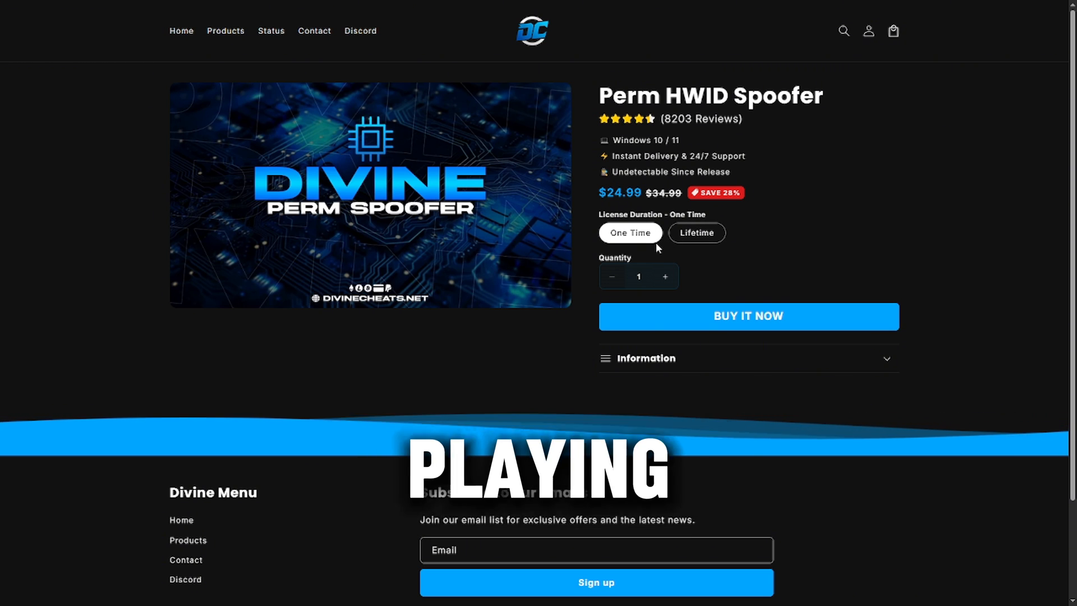
pyautogui.click(696, 233)
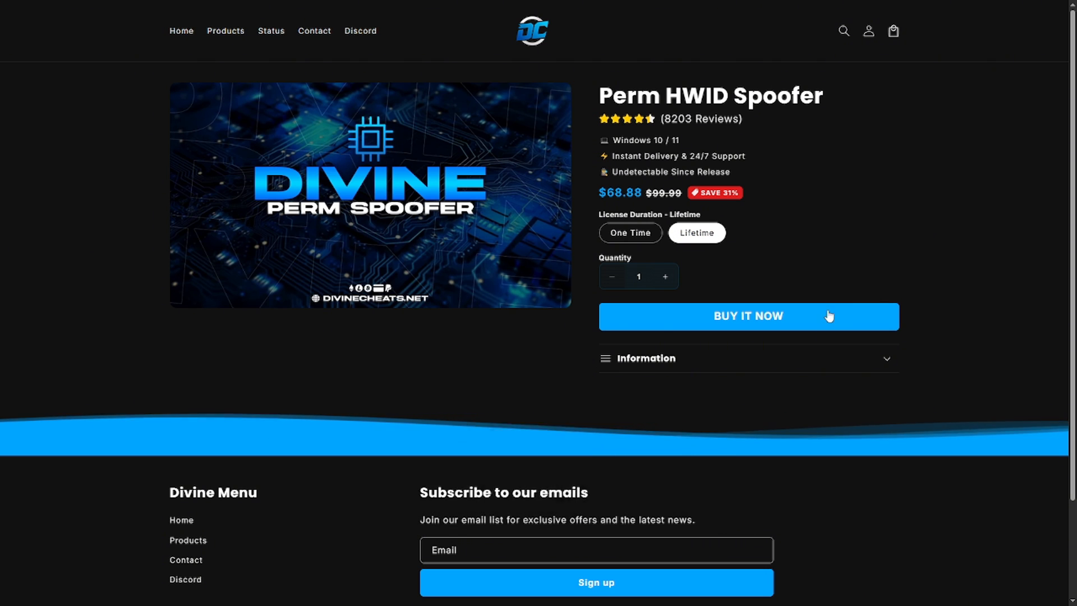
pyautogui.click(748, 317)
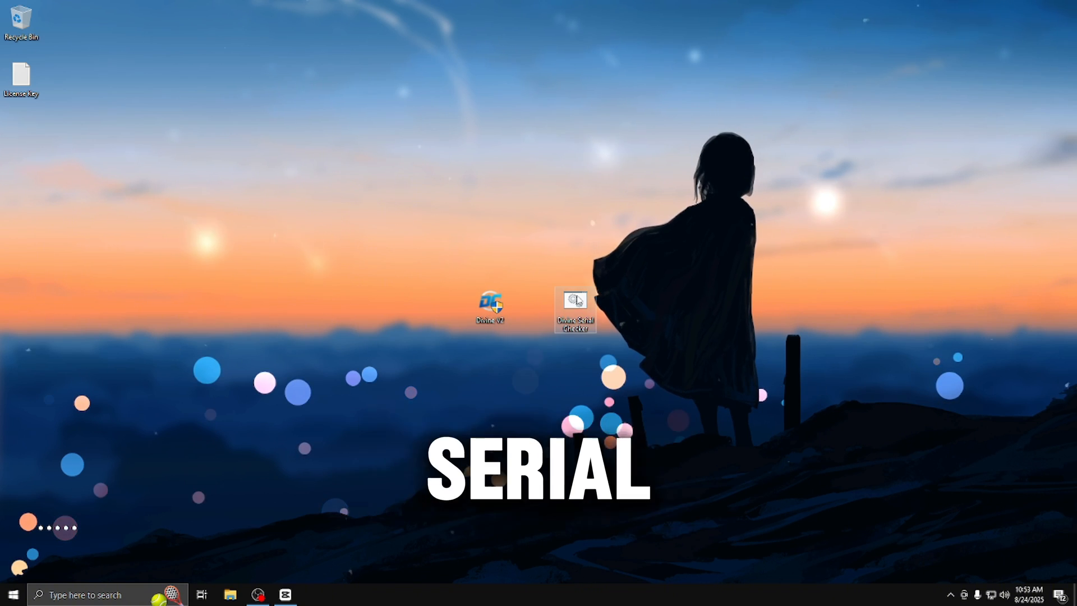
# Run Divine Serial Checker and save a Snipping Tool capture of its serials as 'Banned' PNG.
pyautogui.doubleClick(573, 315)
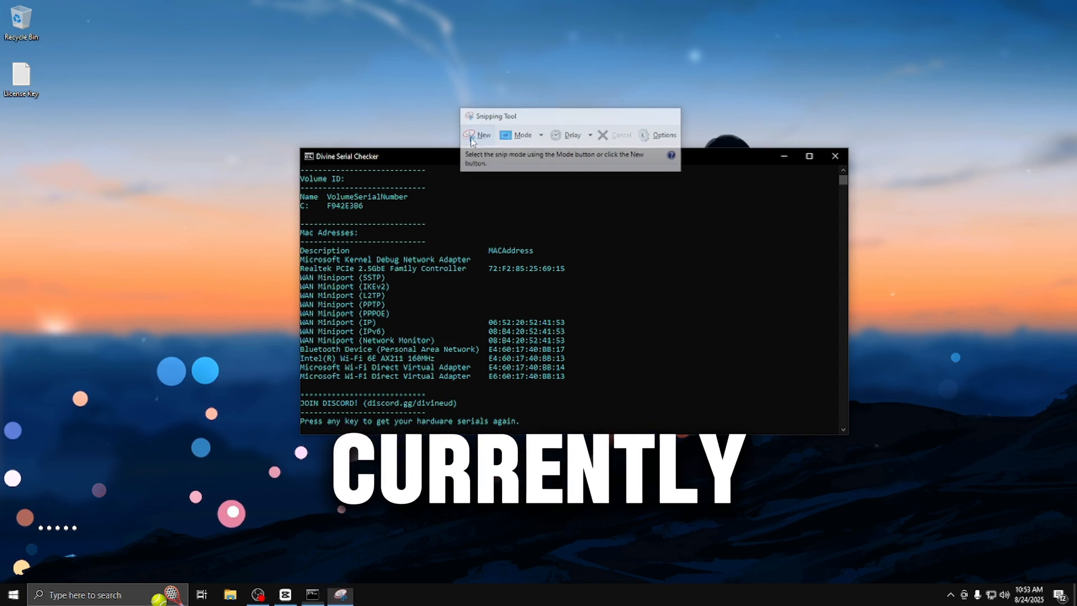
pyautogui.click(474, 134)
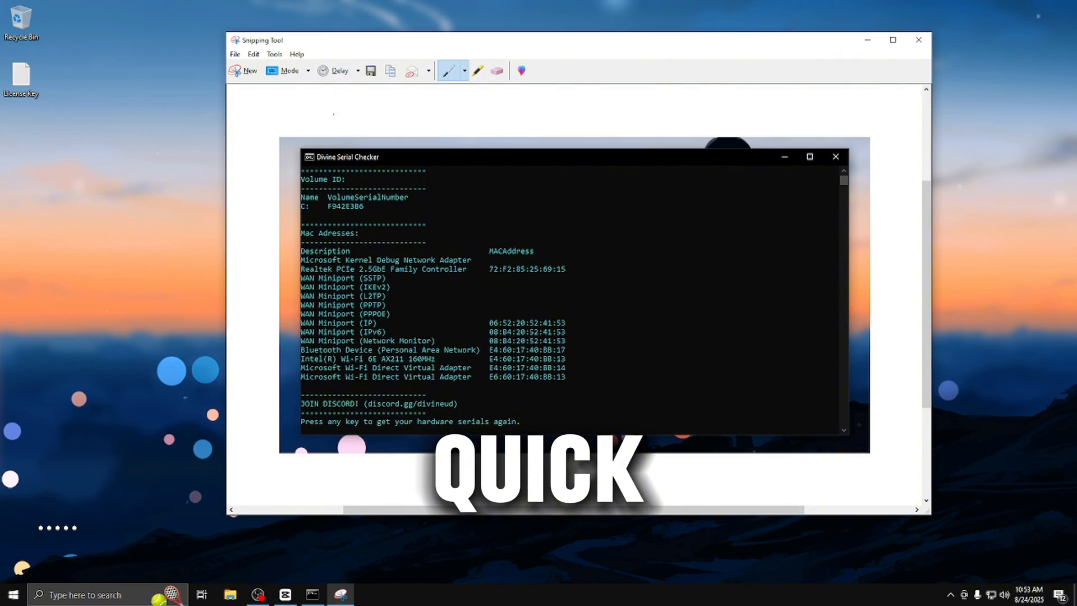
pyautogui.click(370, 71)
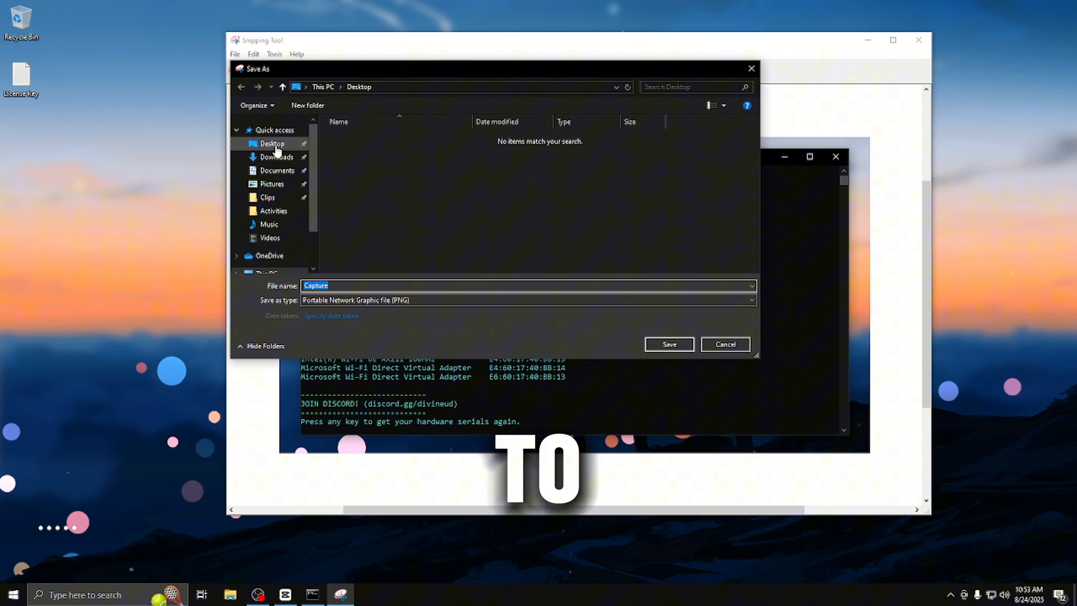
pyautogui.write('Banned')
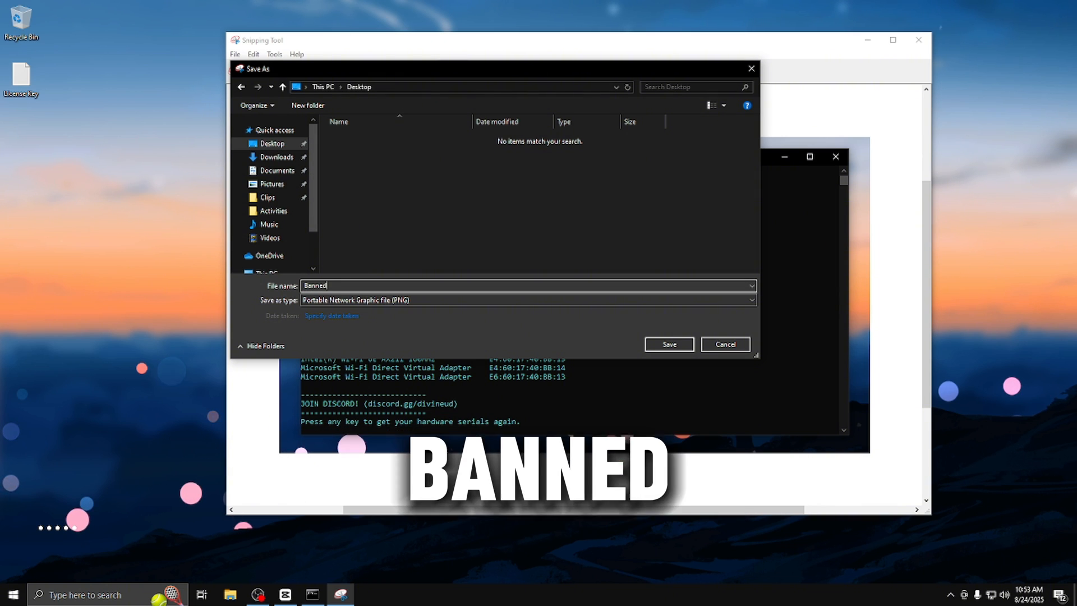
pyautogui.click(669, 344)
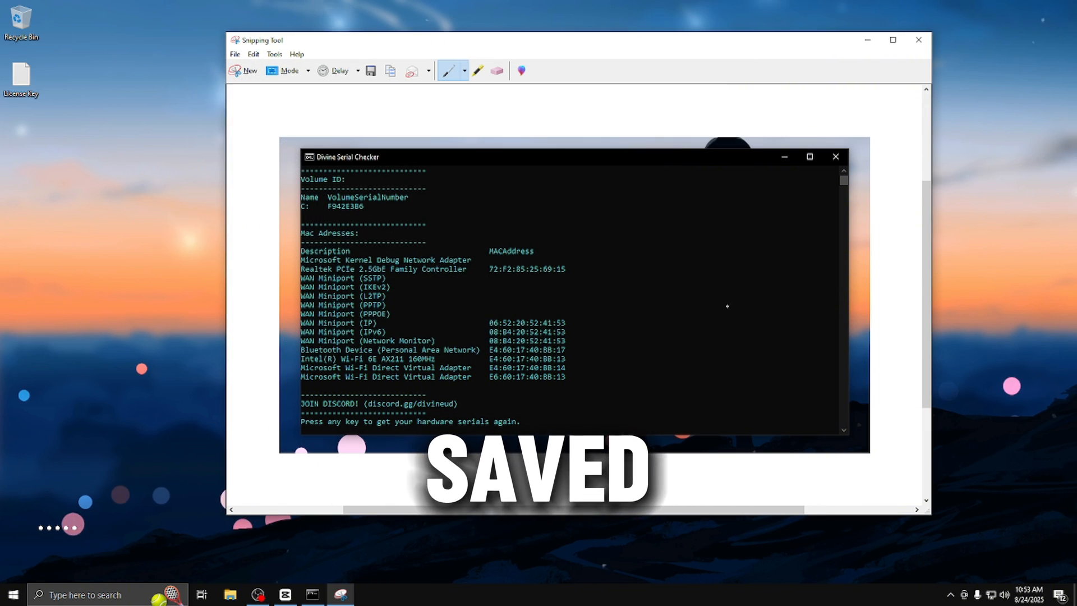
pyautogui.click(918, 40)
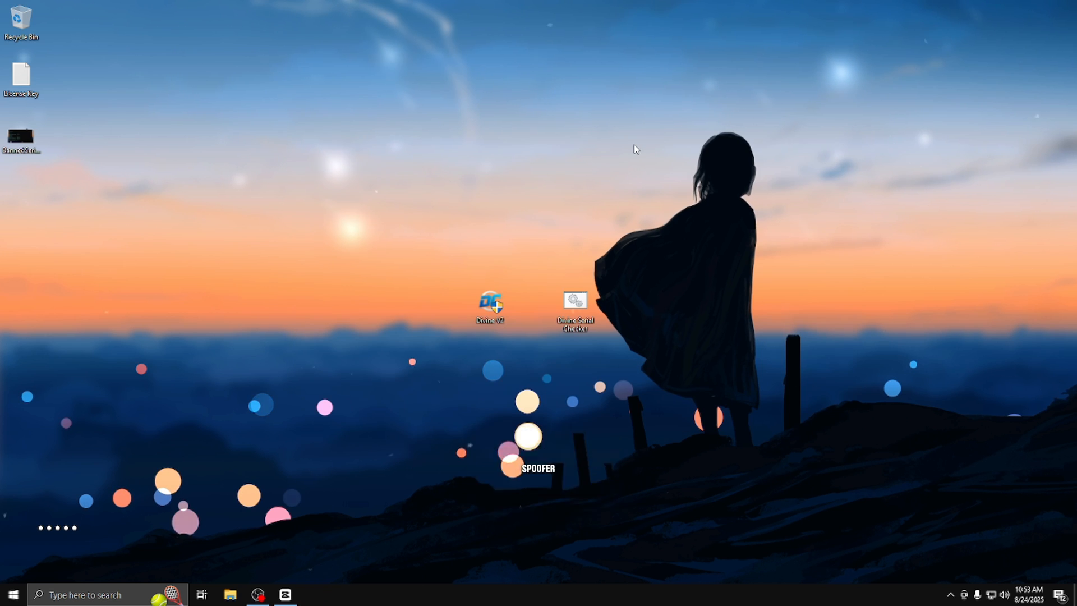
pyautogui.doubleClick(18, 72)
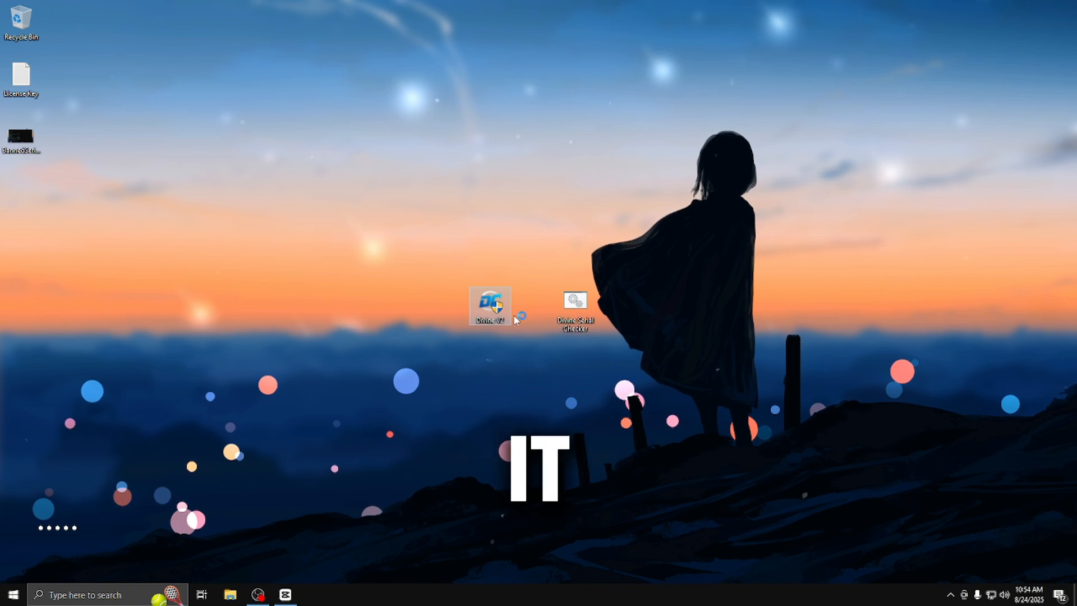
pyautogui.doubleClick(491, 306)
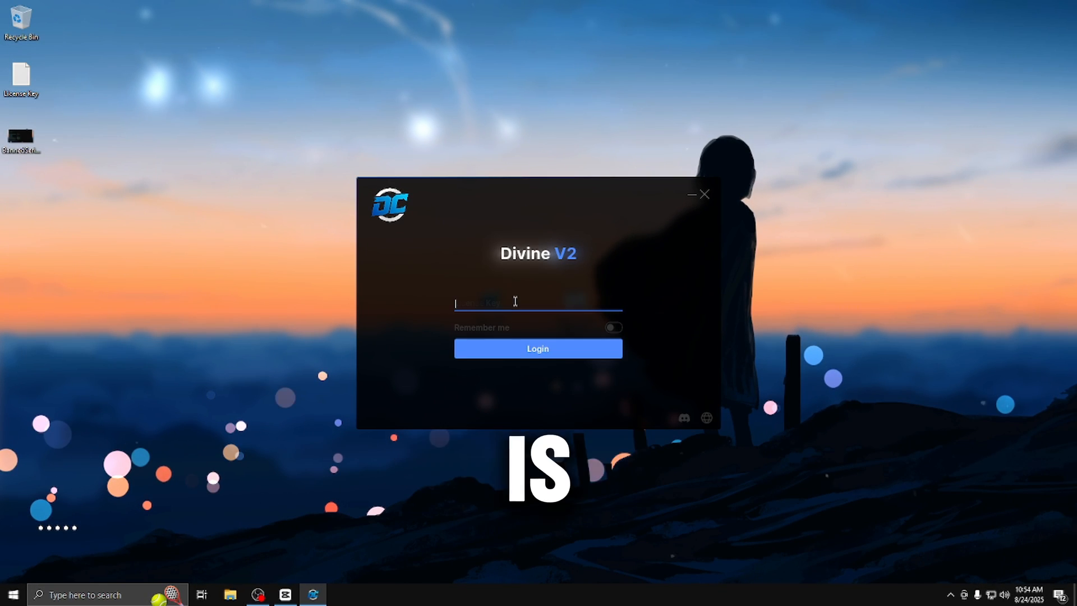
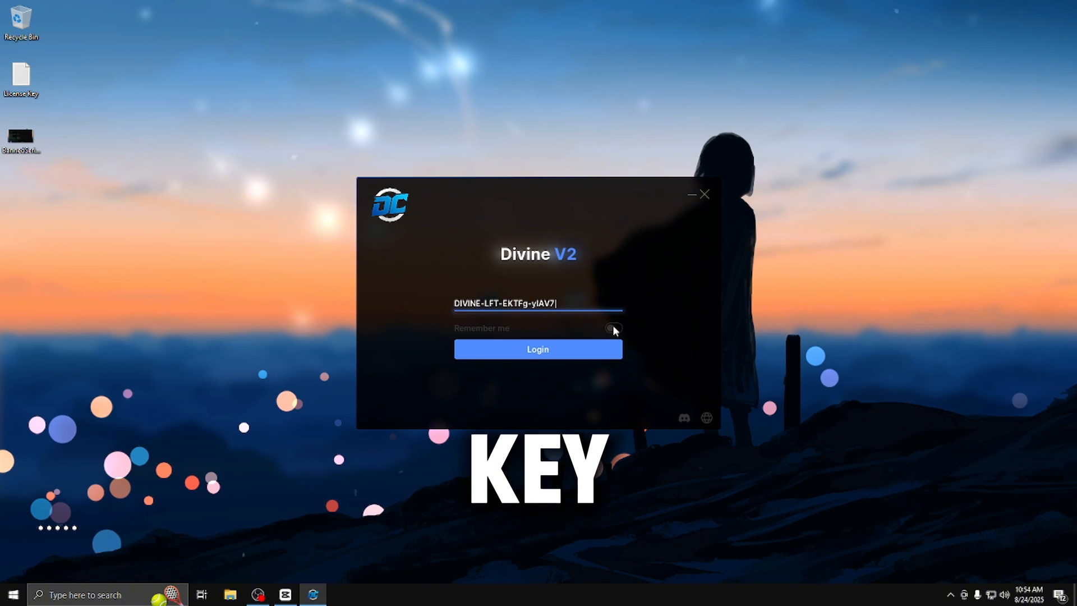
pyautogui.click(538, 350)
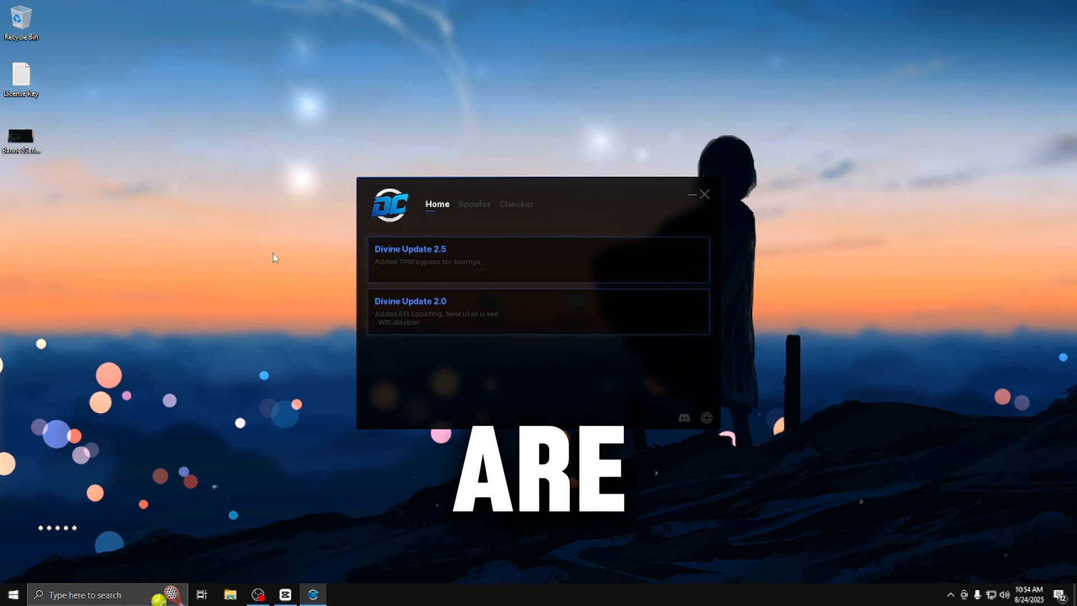
# Run PERMANENT SPOOF from the Spoofer section until it completes, then close the app.
pyautogui.click(474, 205)
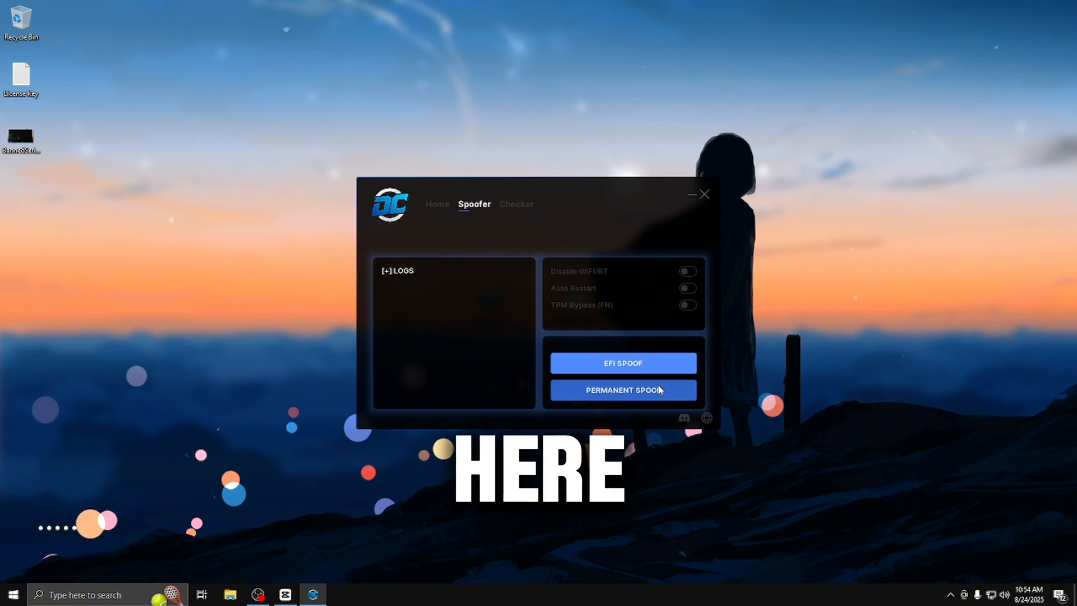
pyautogui.click(623, 390)
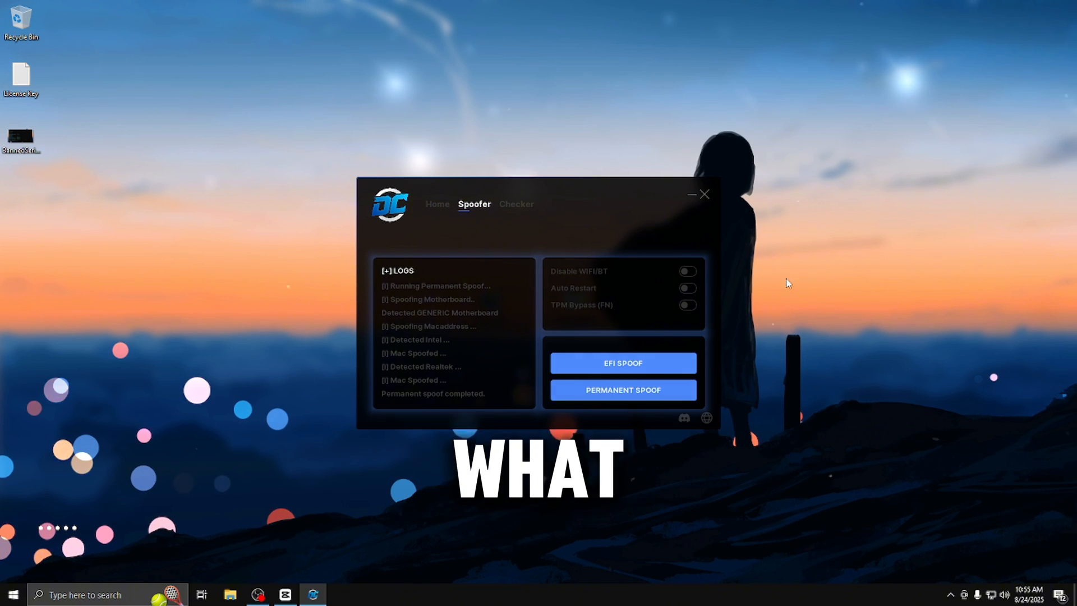
pyautogui.click(706, 194)
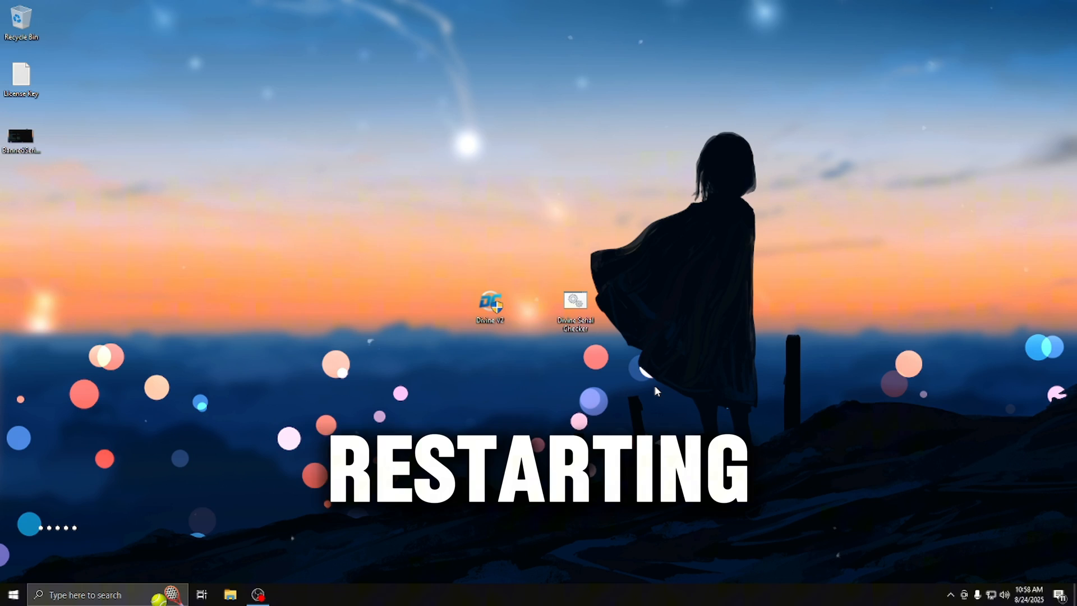
# Run the unverified Serial Checker, compare its serials with the Banned screenshot, then close it.
pyautogui.doubleClick(577, 306)
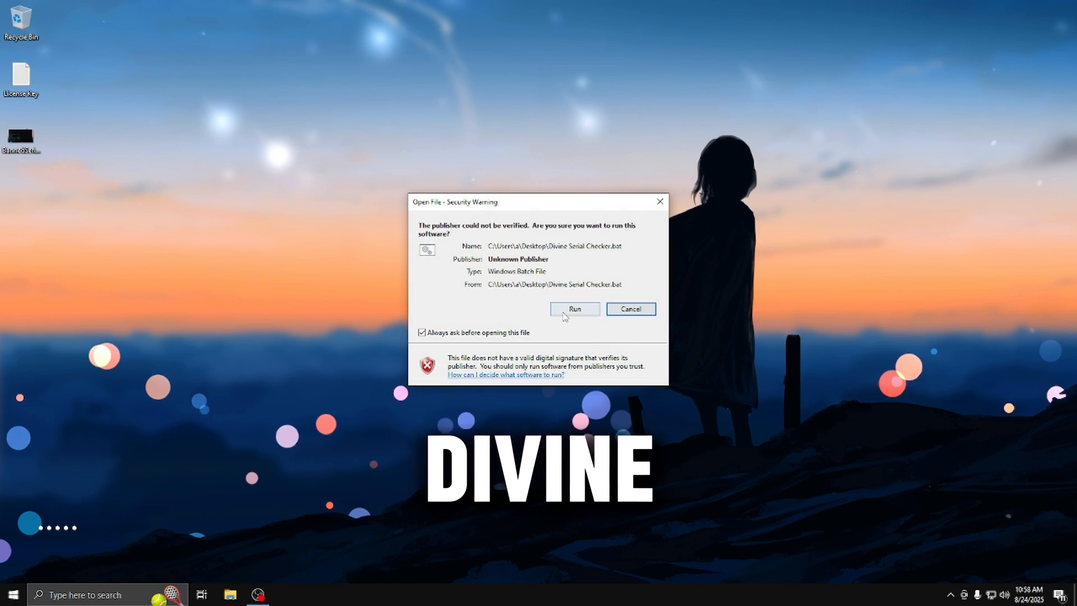
pyautogui.click(575, 310)
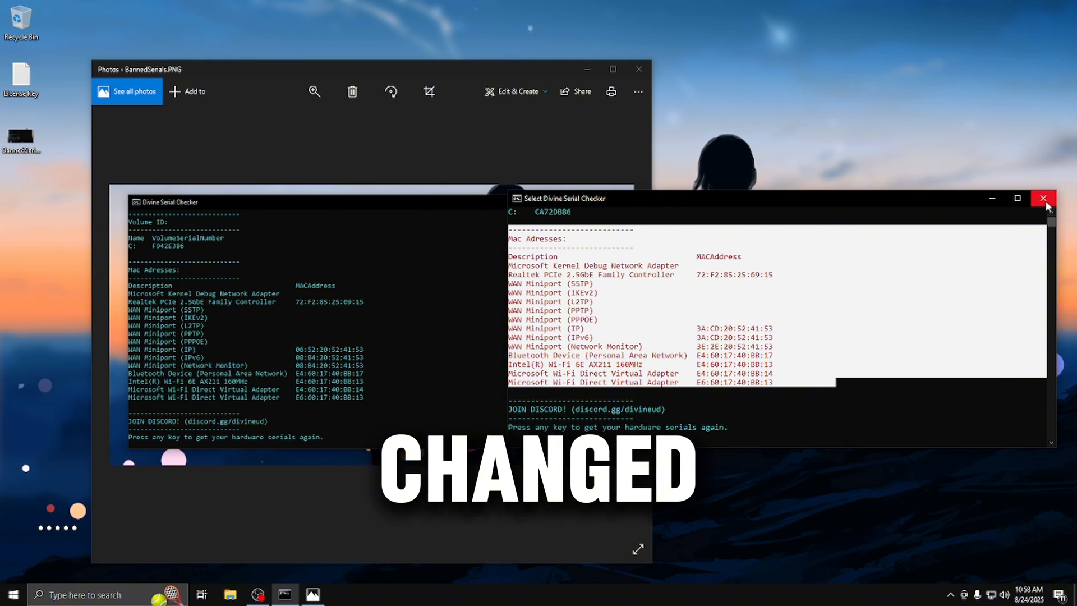
pyautogui.click(1041, 199)
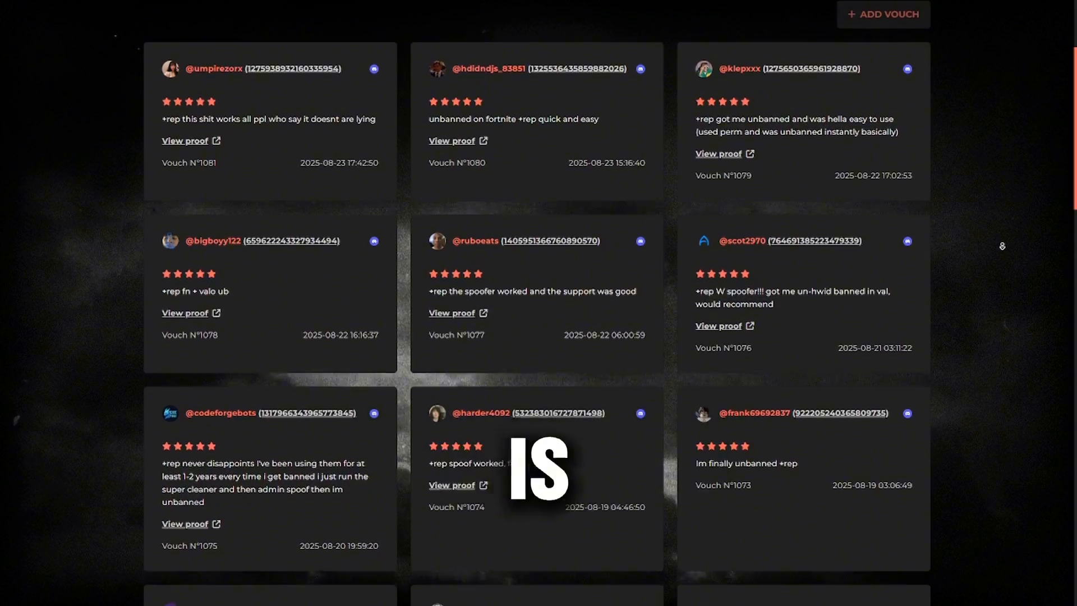
# Scroll down the vouches page to the five-star vouches numbered around 1040–1051.
pyautogui.scroll(-3)
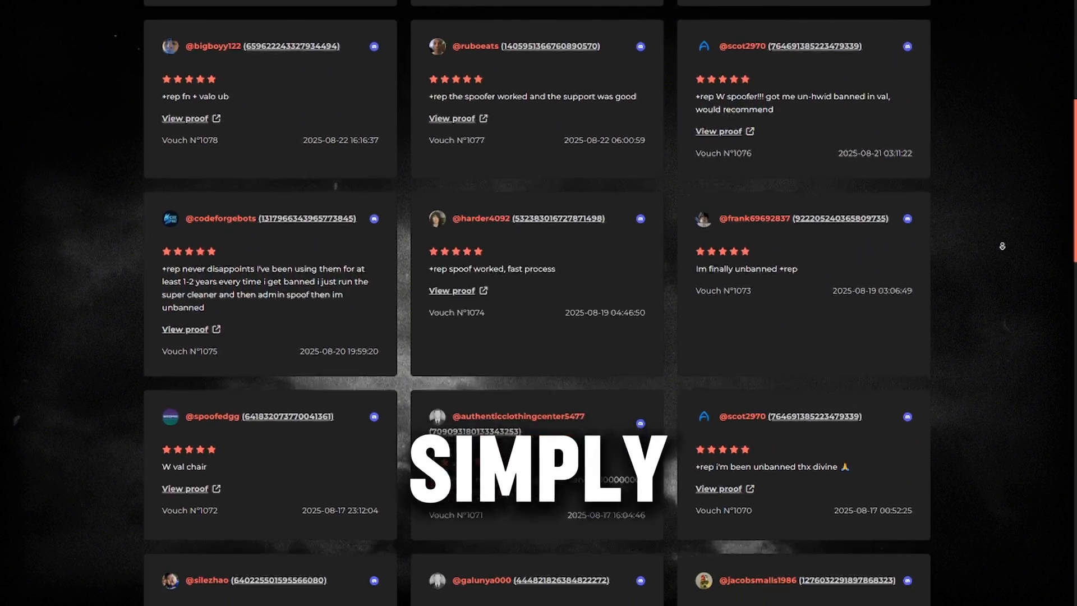
pyautogui.scroll(-3)
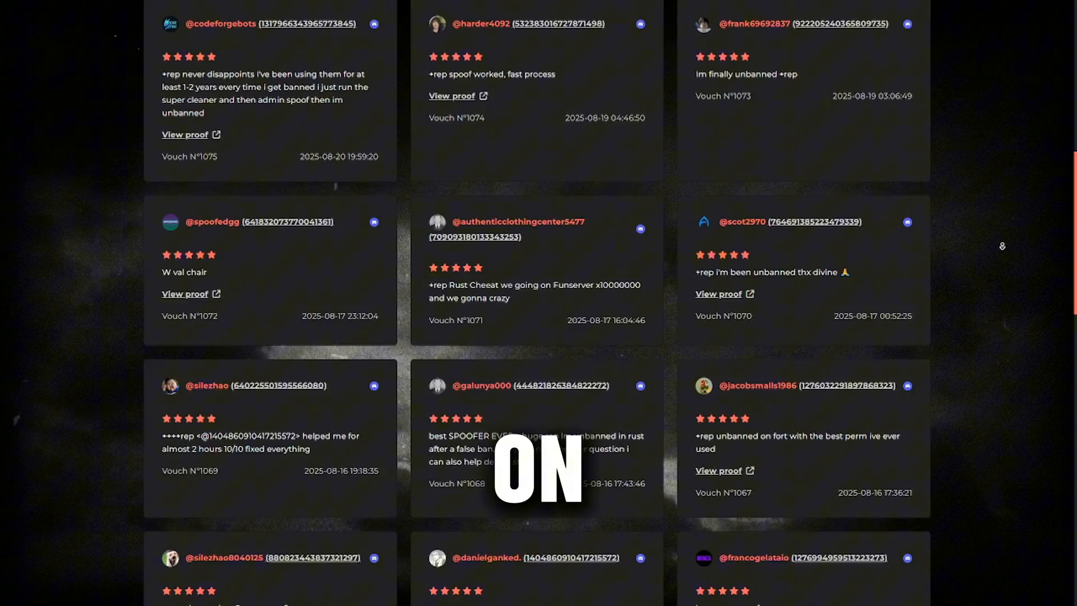
pyautogui.scroll(-3)
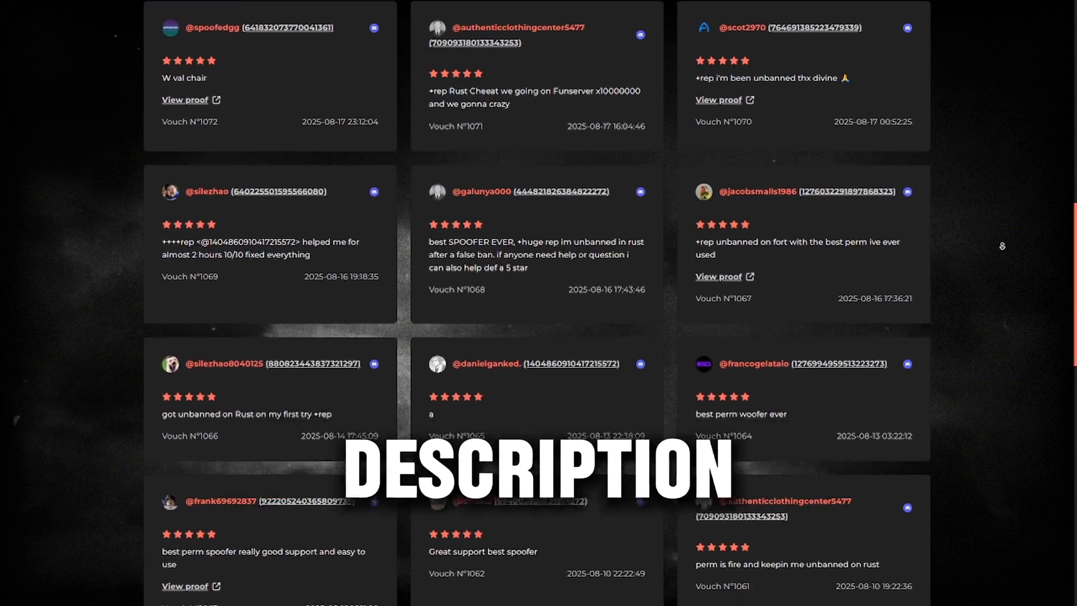
pyautogui.scroll(-3)
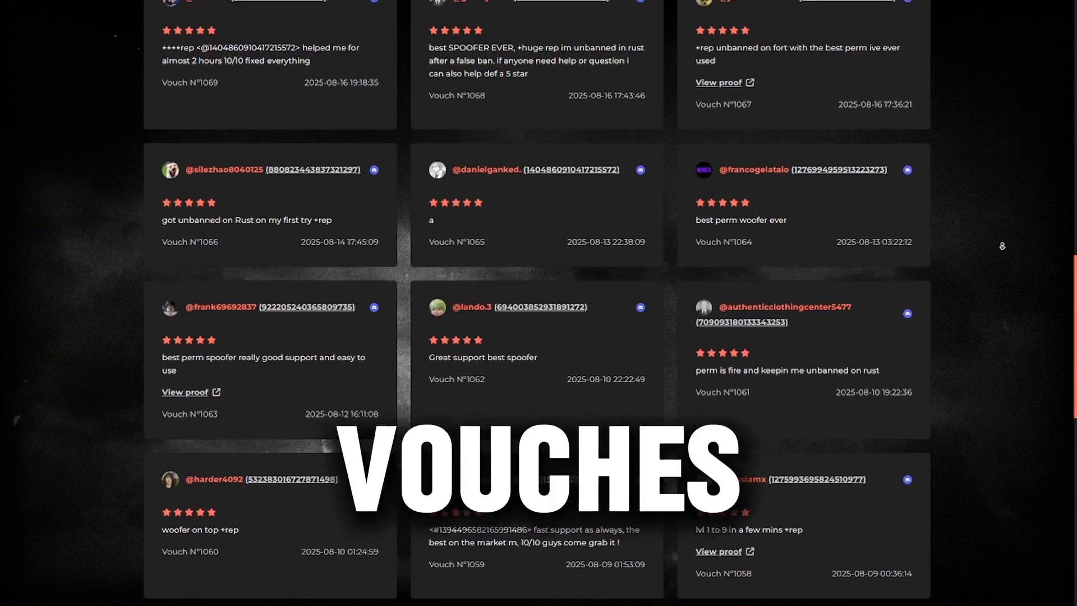
pyautogui.scroll(-3)
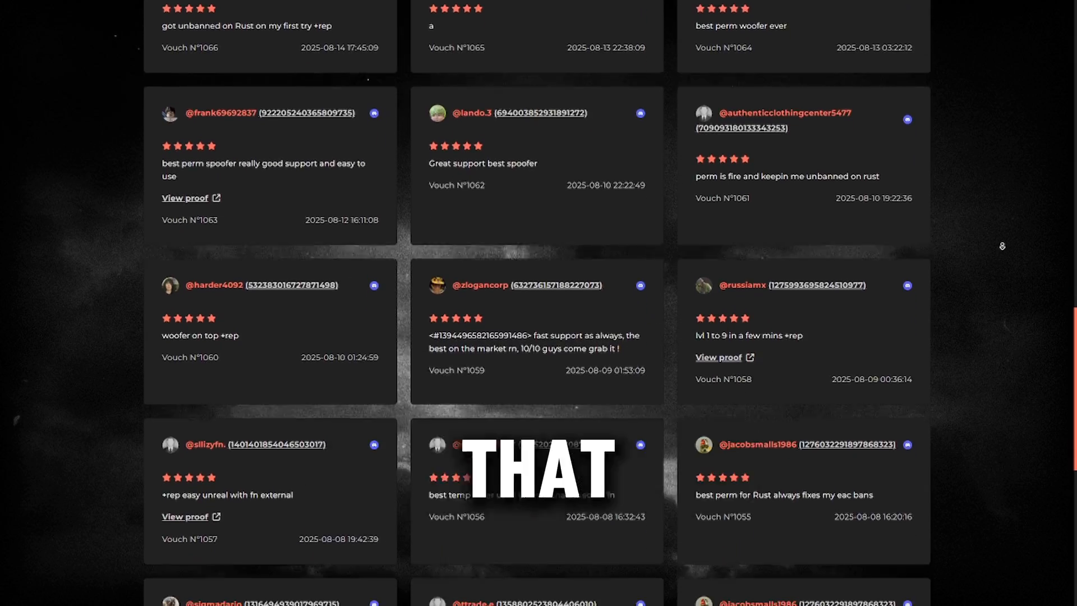
pyautogui.scroll(-3)
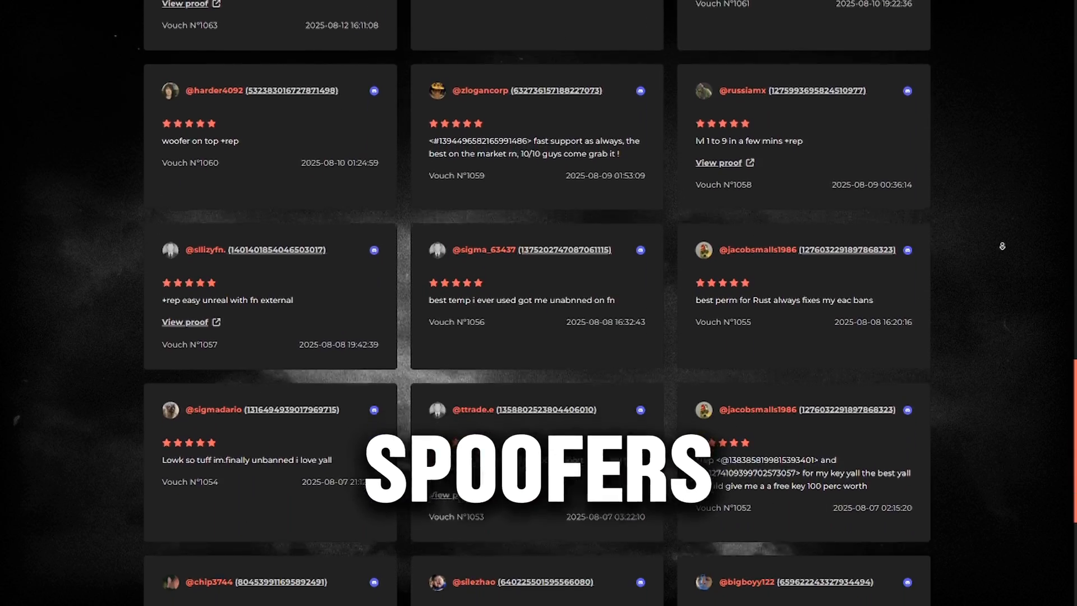
pyautogui.scroll(-3)
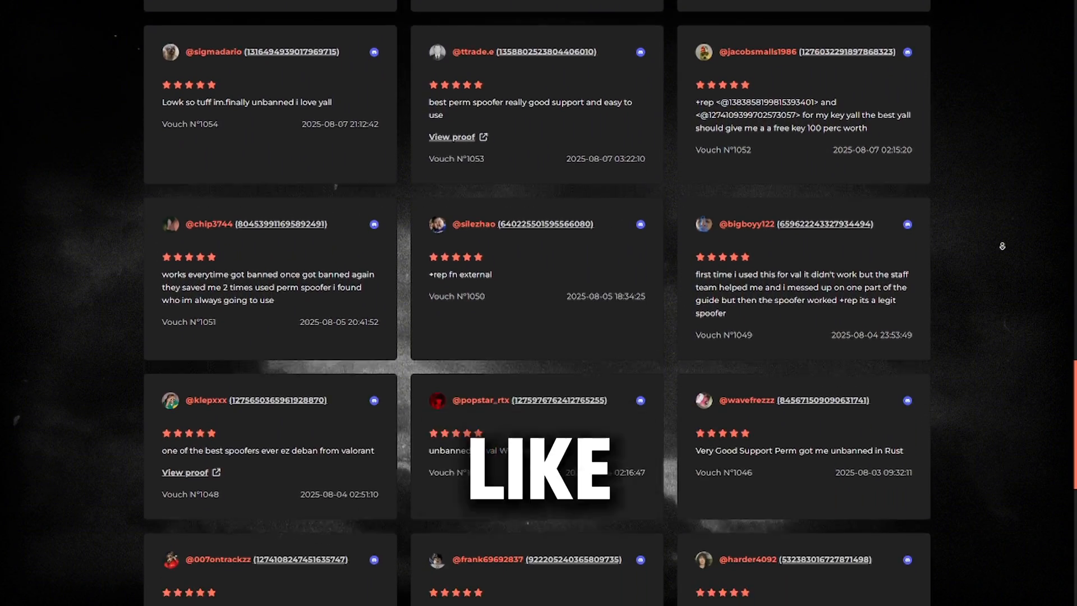
pyautogui.scroll(-3)
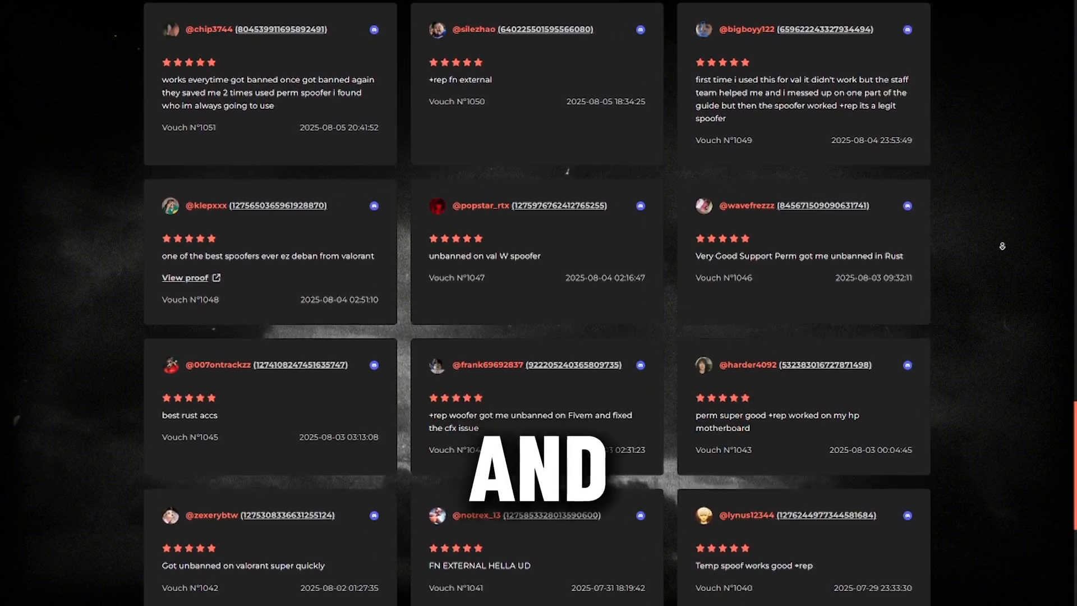